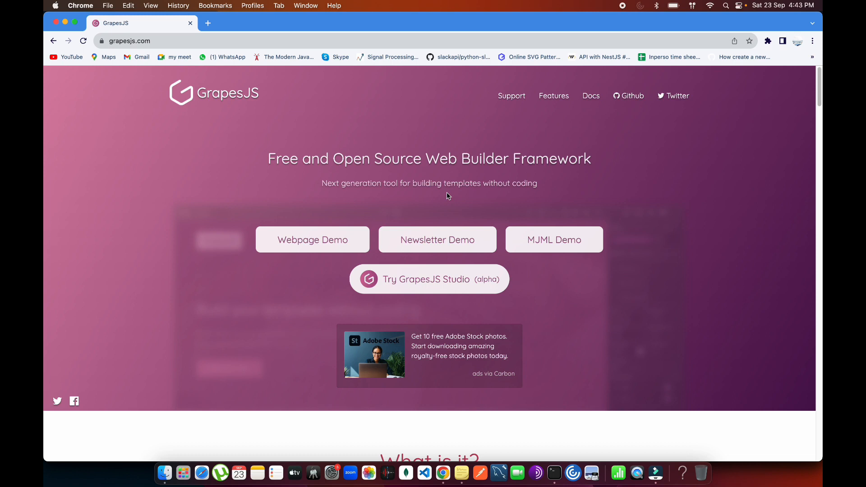
Launch GrapesJS Studio (alpha) from the grapesjs.com homepage
scroll(down, 3)
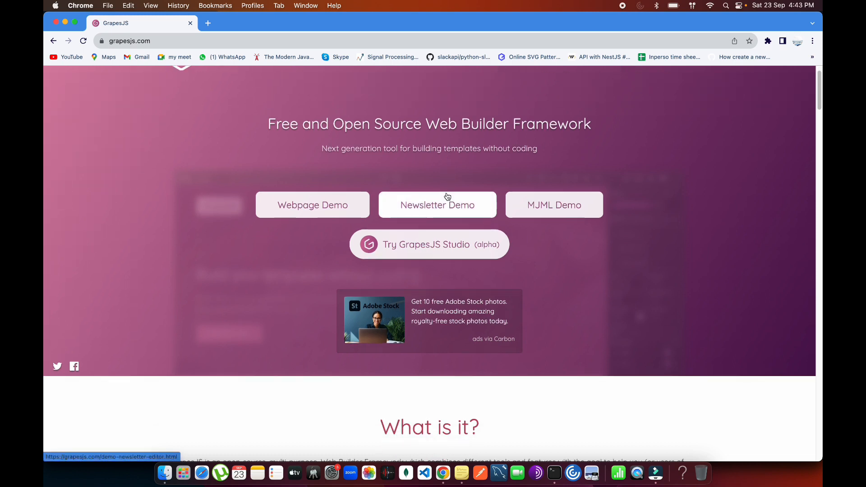
mouse_move(368, 250)
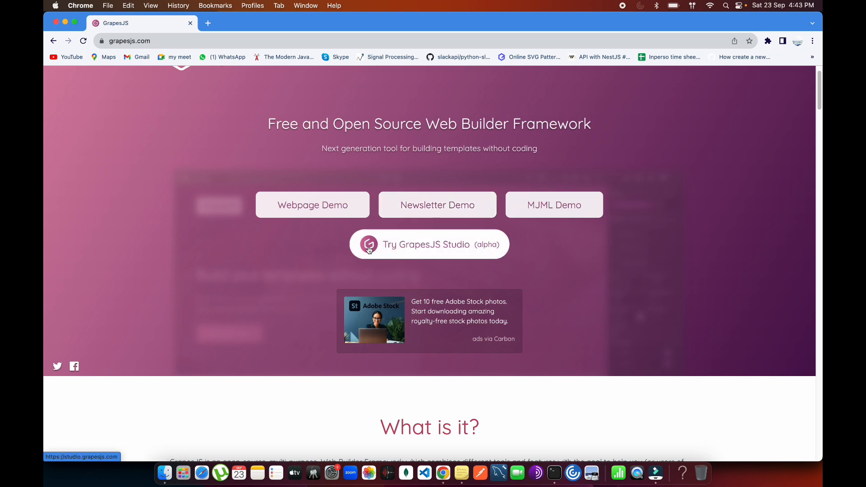
mouse_move(420, 246)
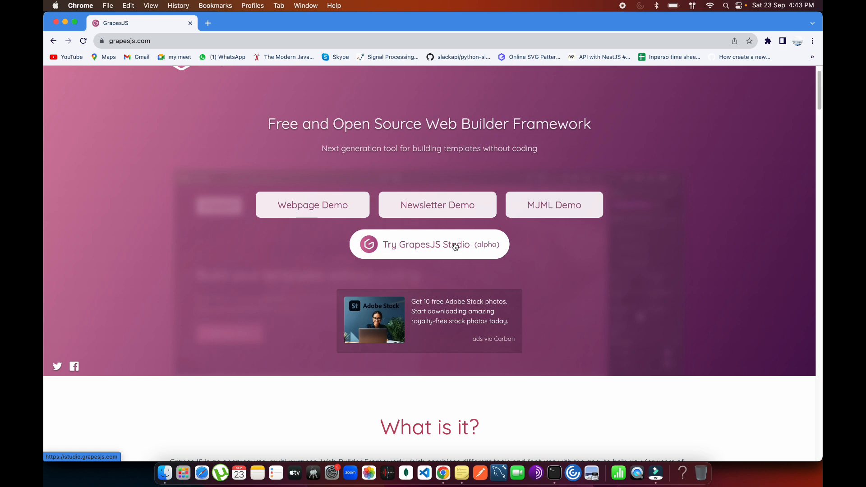
click(430, 244)
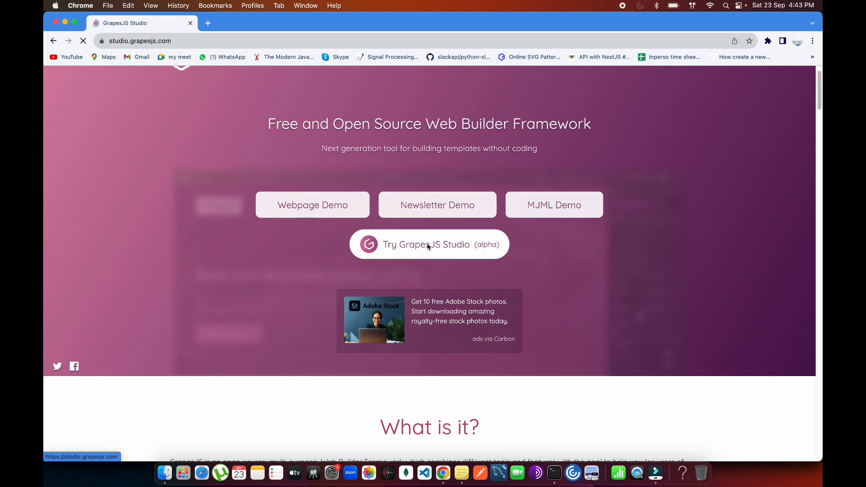
Select the page Body on the loaded canvas, then the diamond Icon component
click(429, 245)
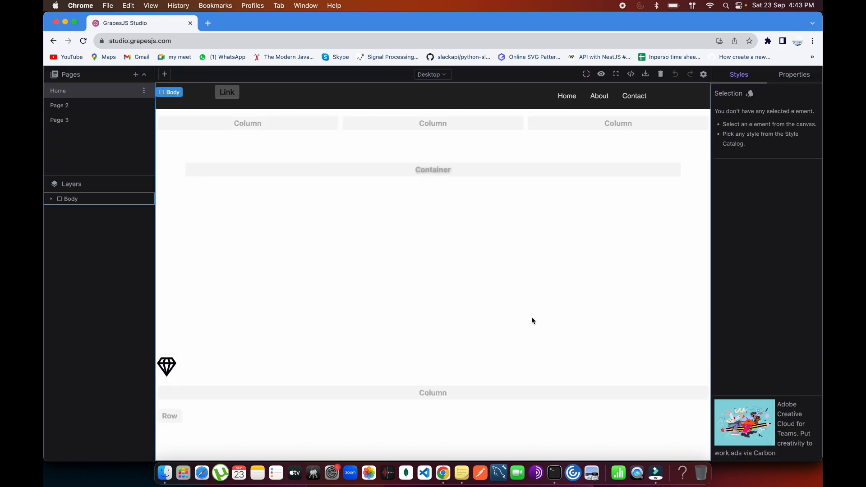
mouse_move(606, 210)
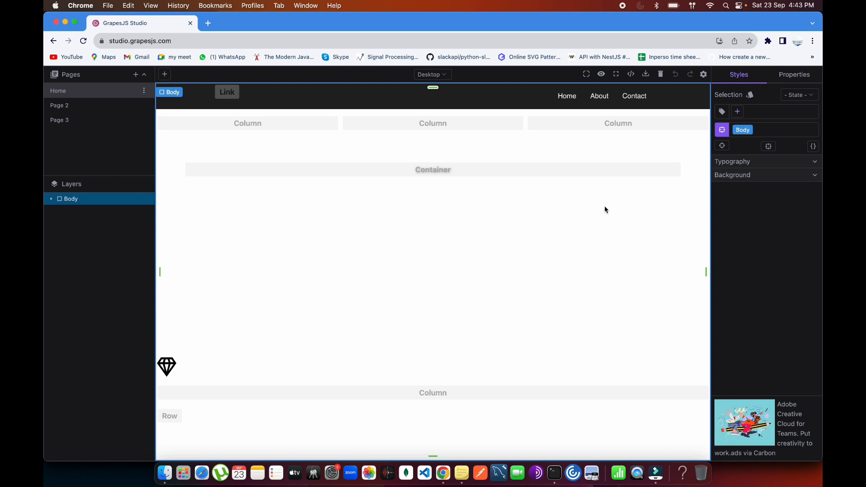
click(166, 367)
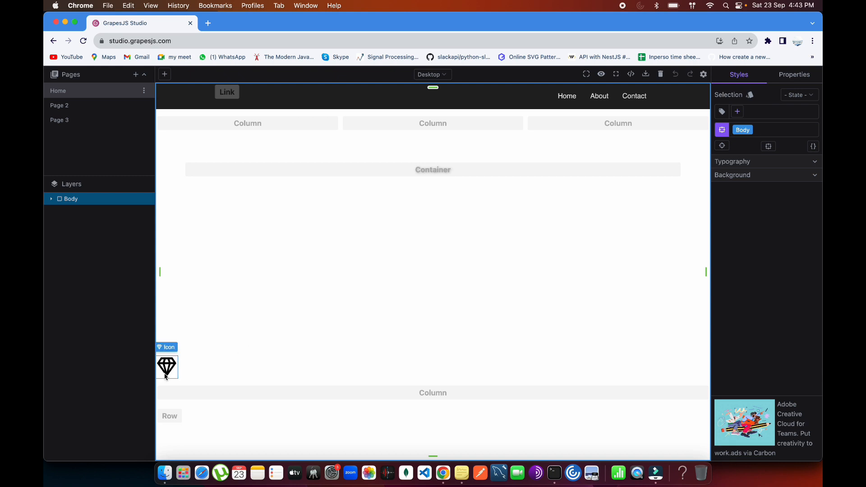
click(208, 22)
text(grapedrop.com)
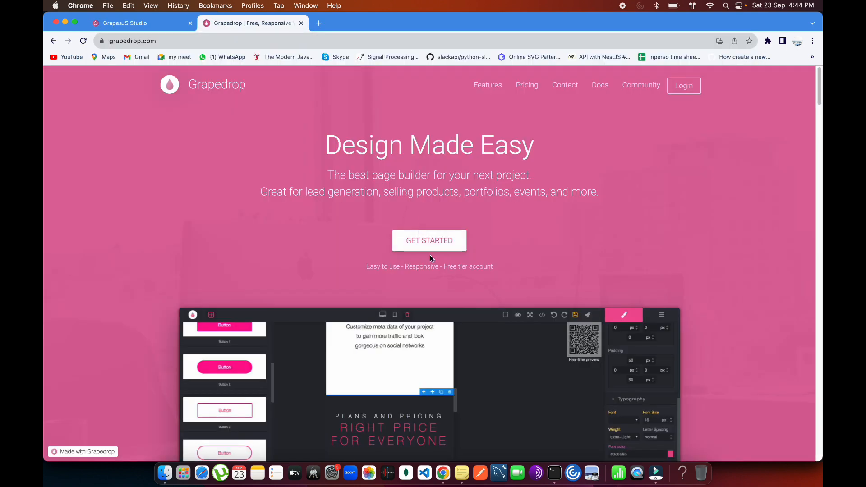
scroll(down, 3)
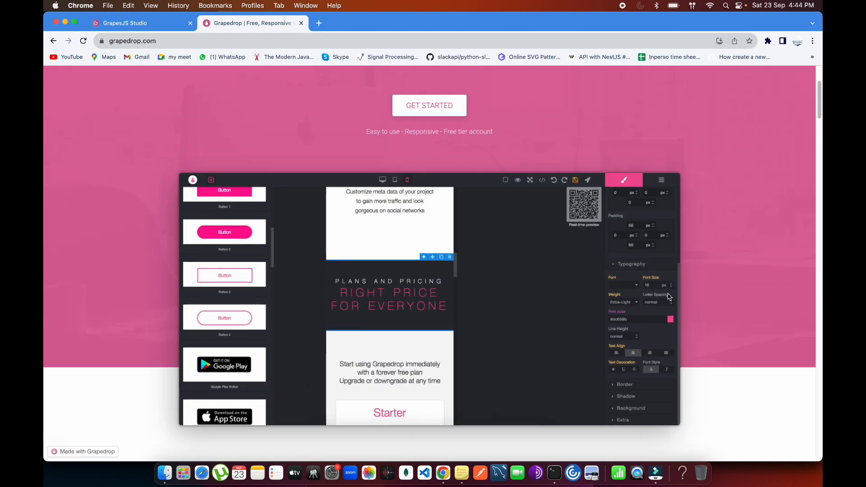
scroll(down, 3)
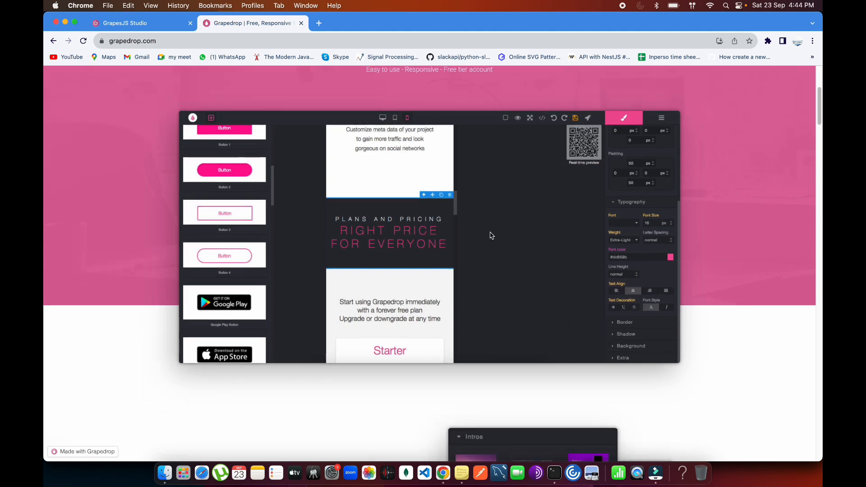
mouse_move(405, 248)
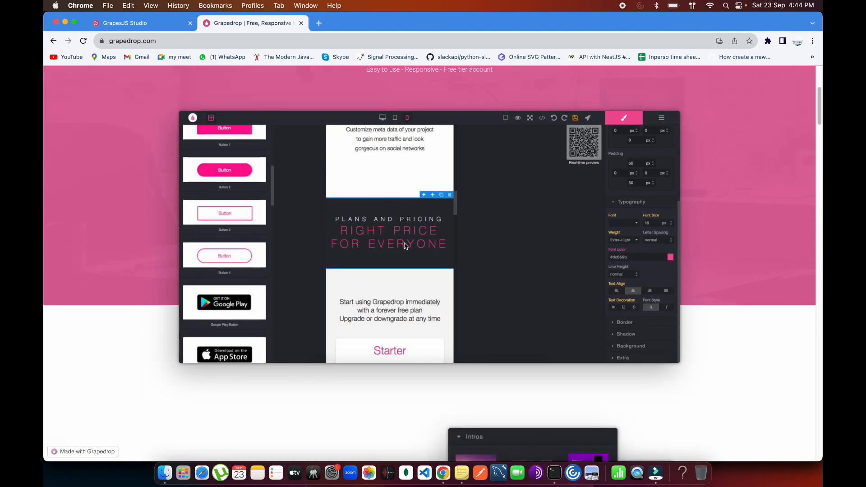
scroll(down, 3)
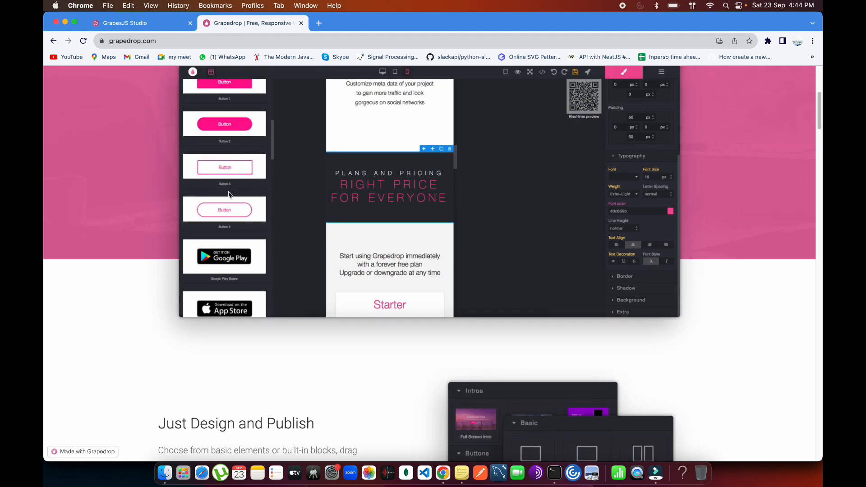
scroll(up, 3)
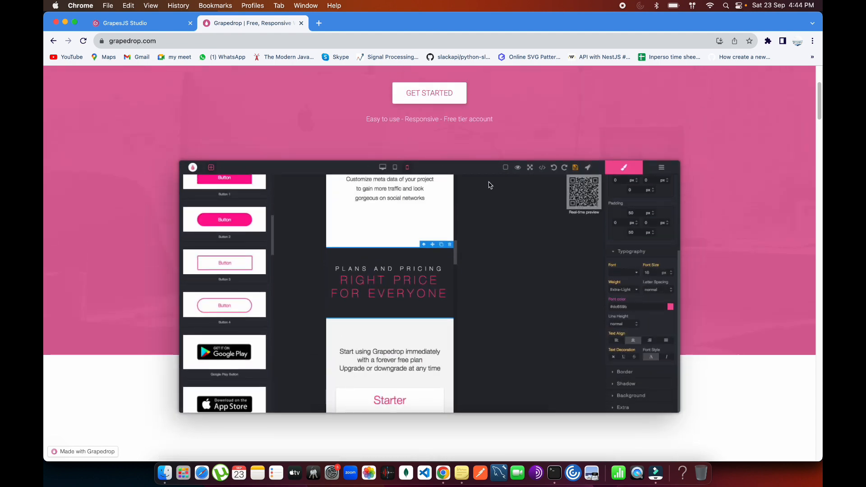
mouse_move(648, 307)
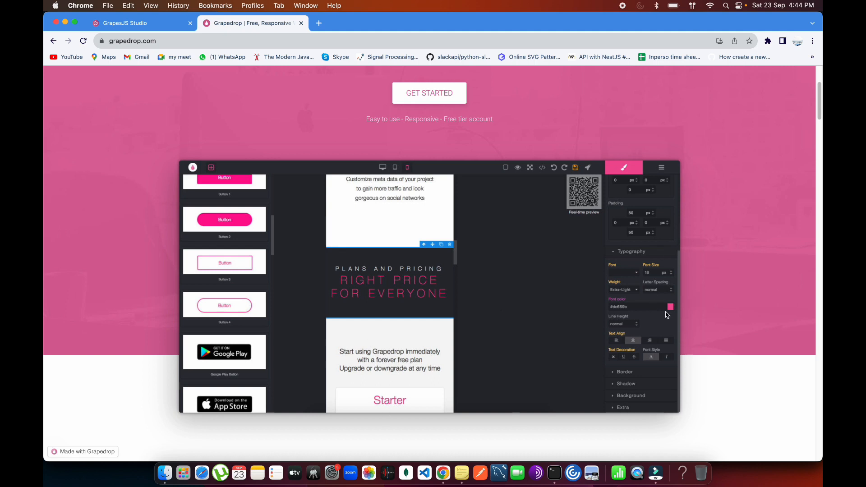
scroll(up, 3)
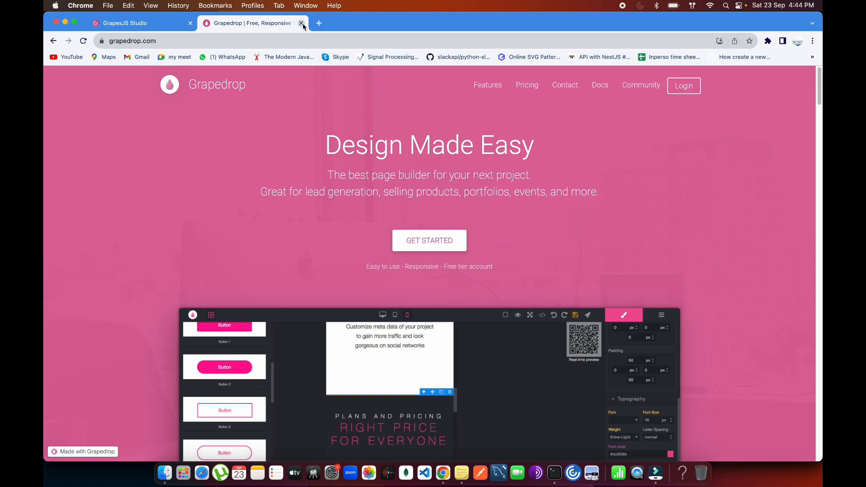
Close the Grapedrop tab and check the icon's Id and SVG content before returning to Styles
click(302, 22)
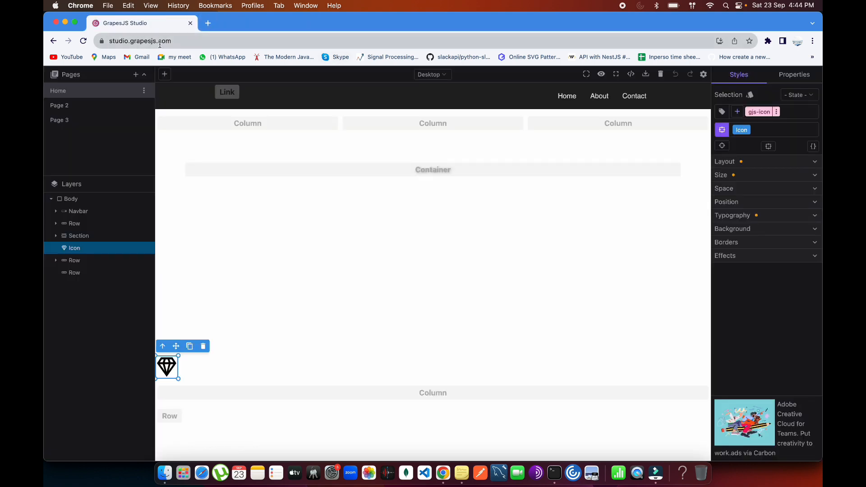
mouse_move(280, 170)
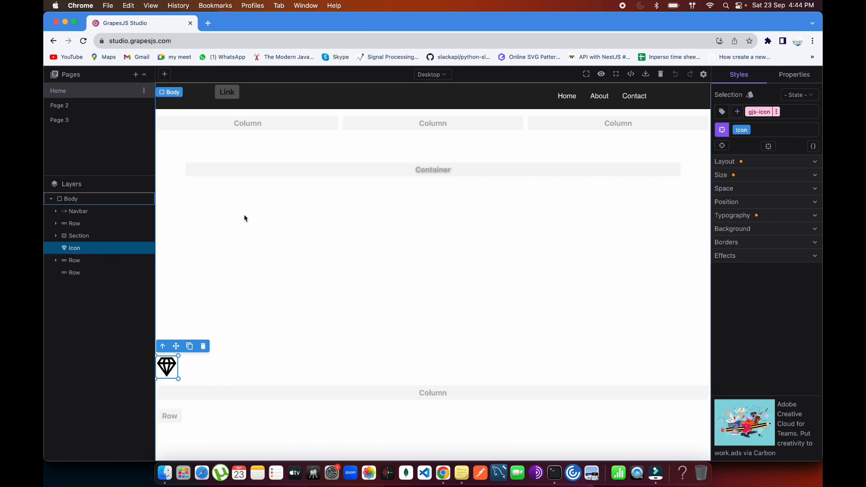
mouse_move(661, 191)
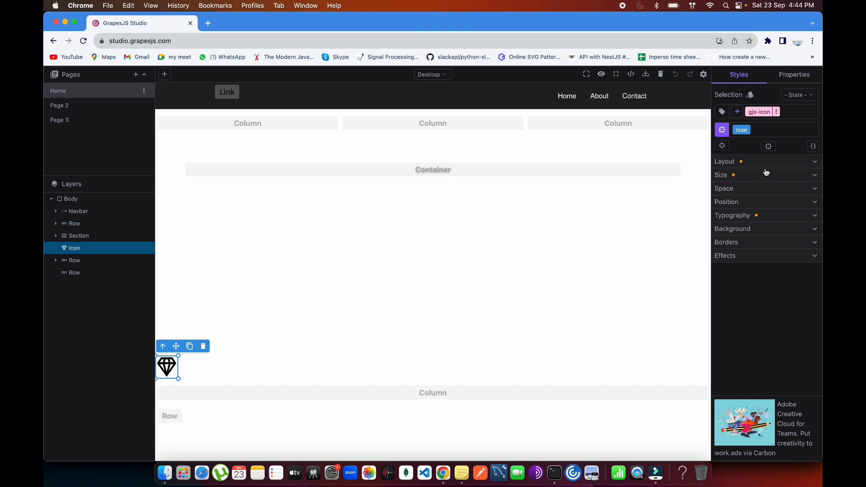
mouse_move(770, 169)
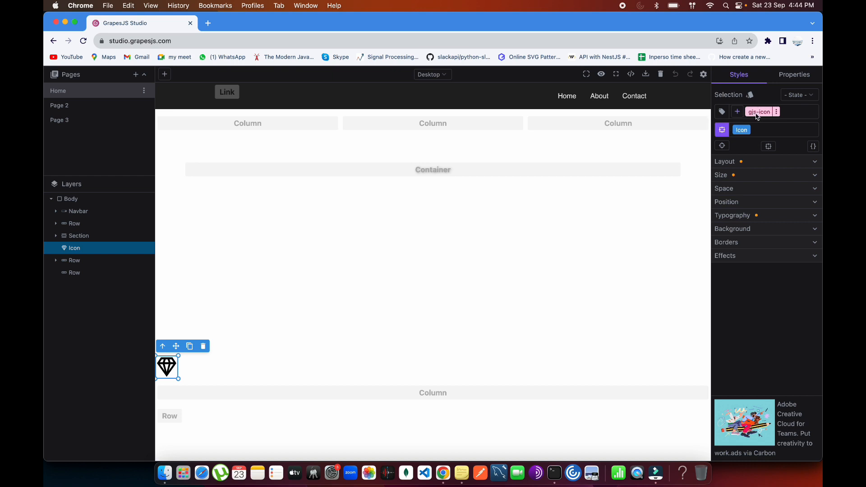
mouse_move(779, 114)
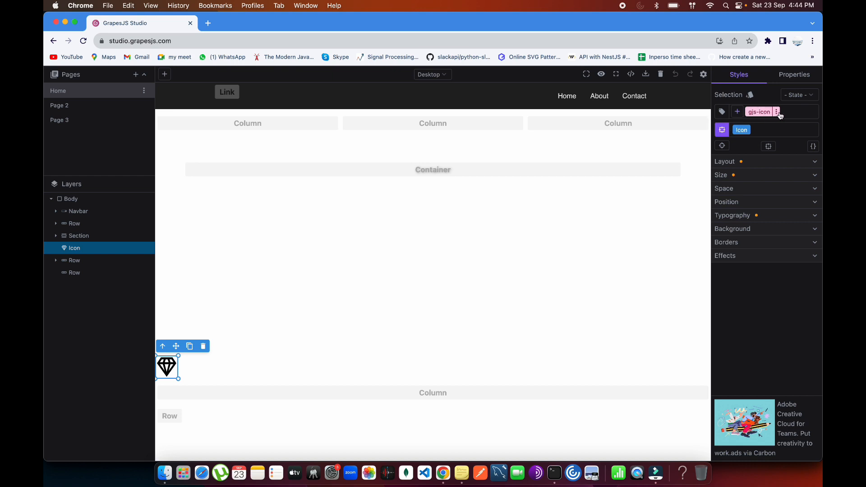
click(794, 74)
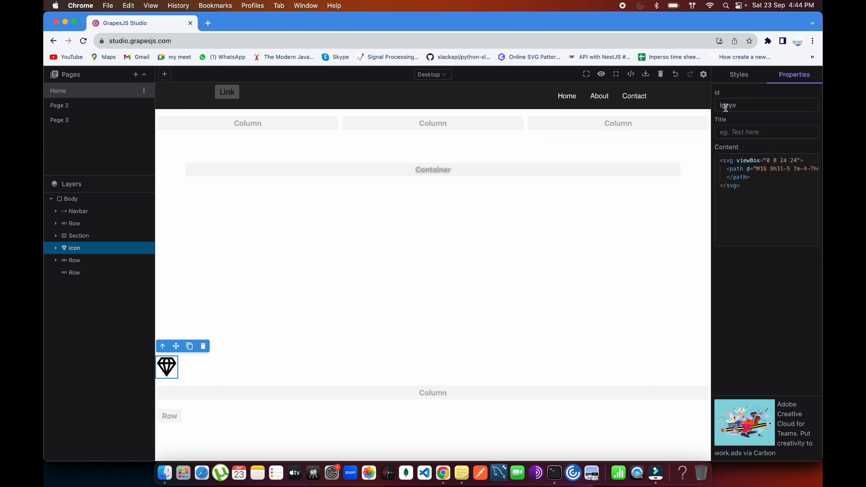
click(739, 75)
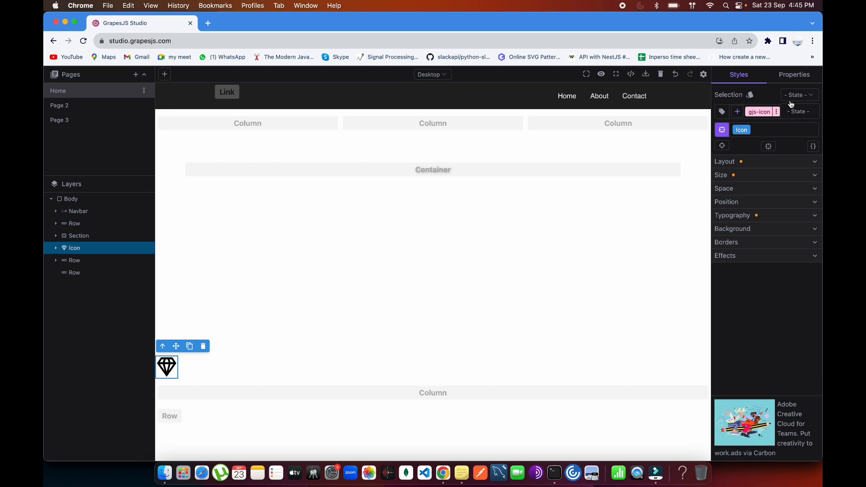
mouse_move(794, 113)
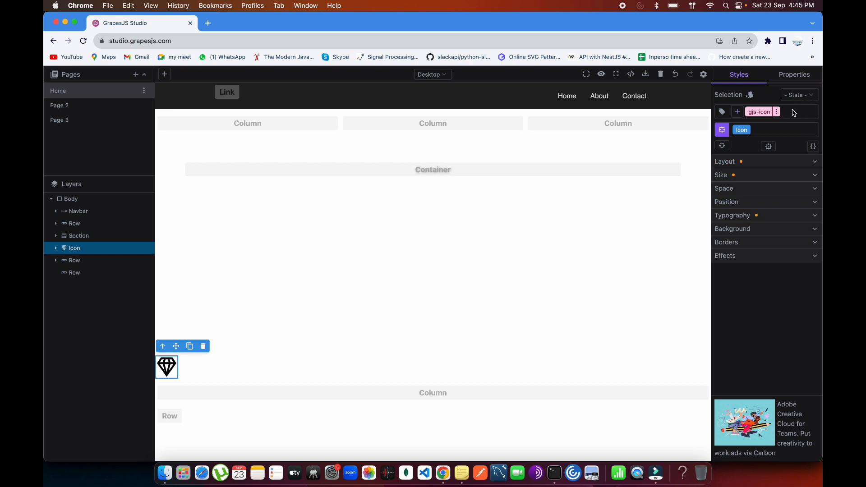
mouse_move(759, 123)
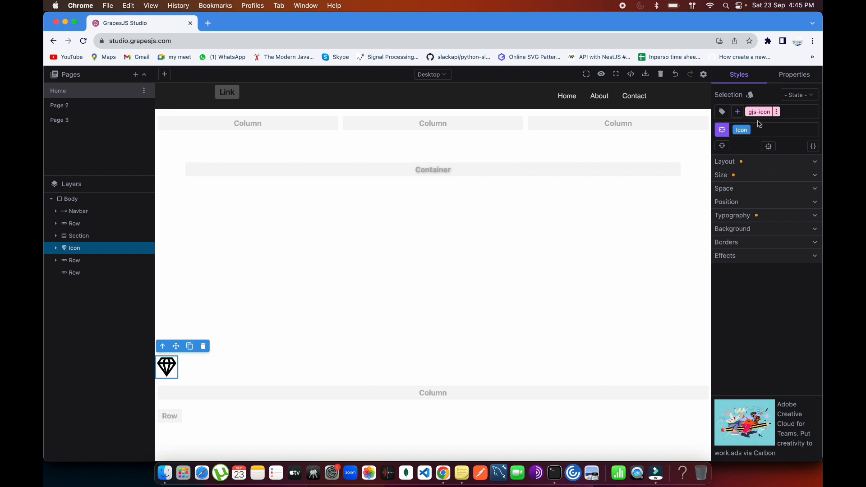
click(776, 111)
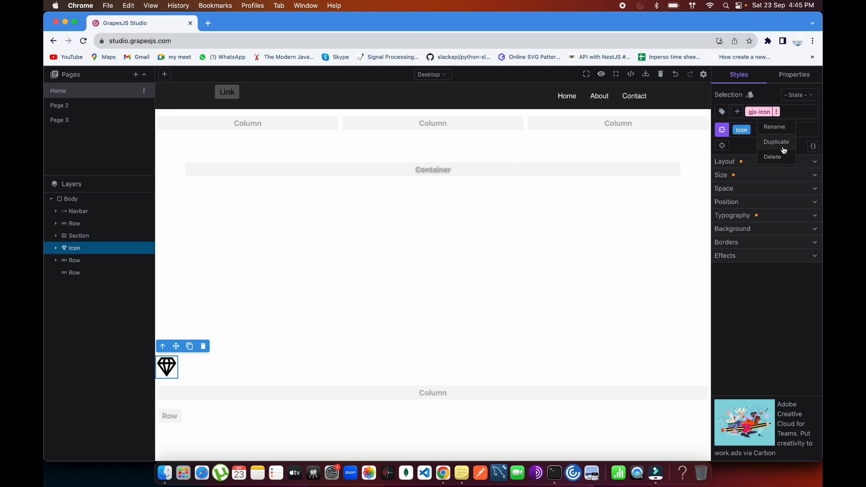
mouse_move(775, 127)
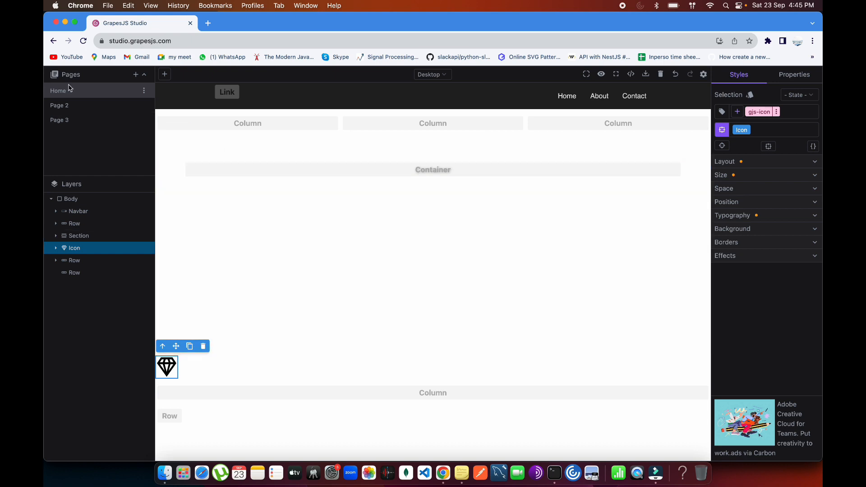
mouse_move(77, 120)
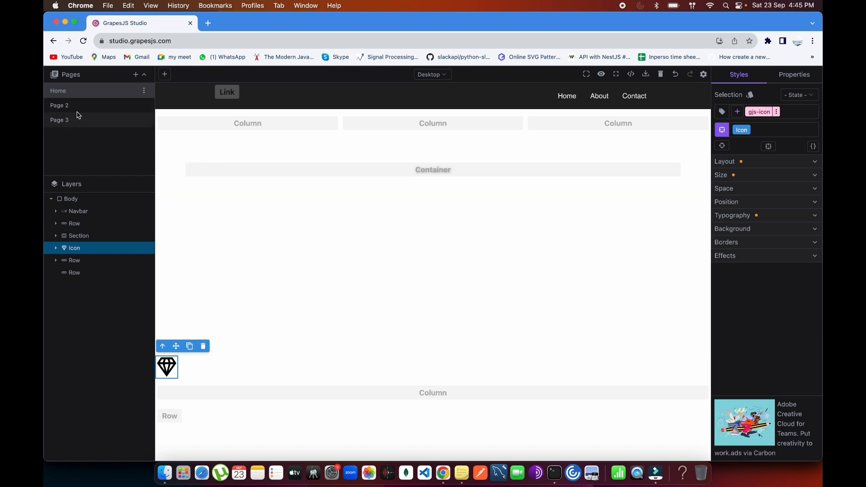
mouse_move(75, 119)
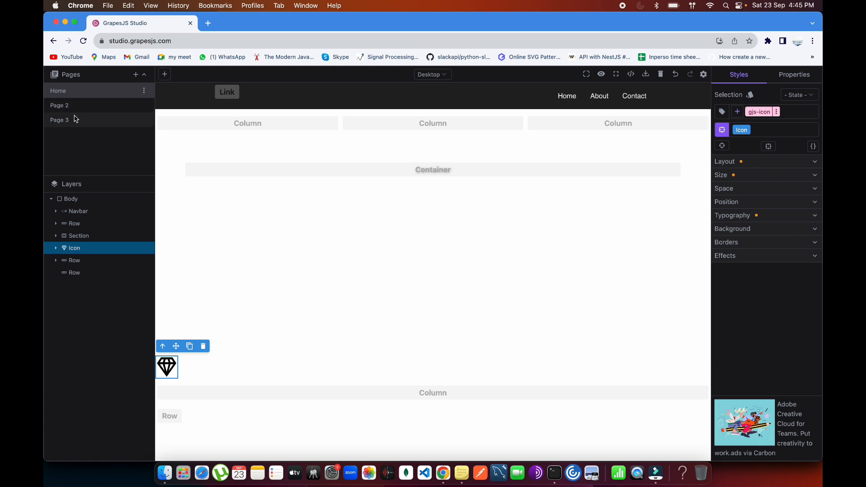
mouse_move(58, 90)
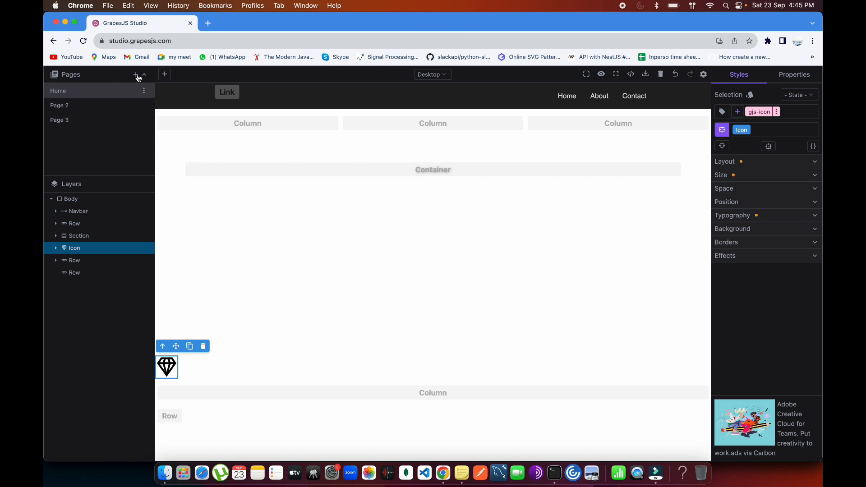
Add a blank page named Page 4 and select its 'New page 4' text
click(135, 74)
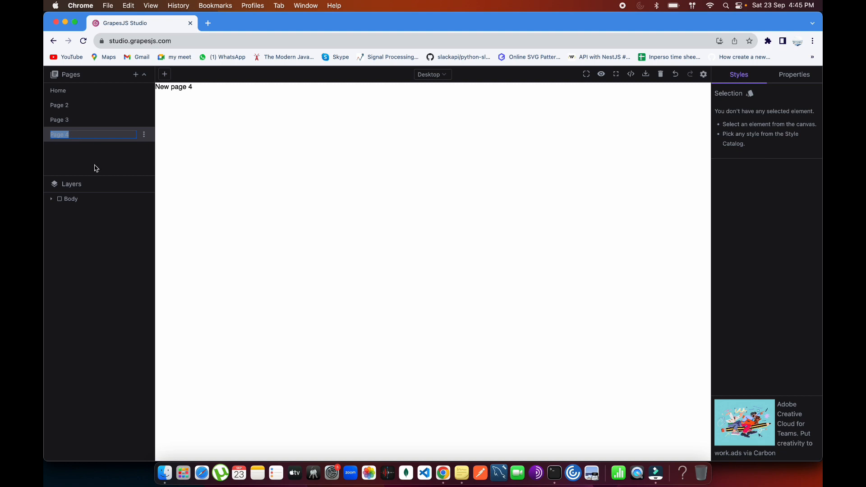
mouse_move(60, 105)
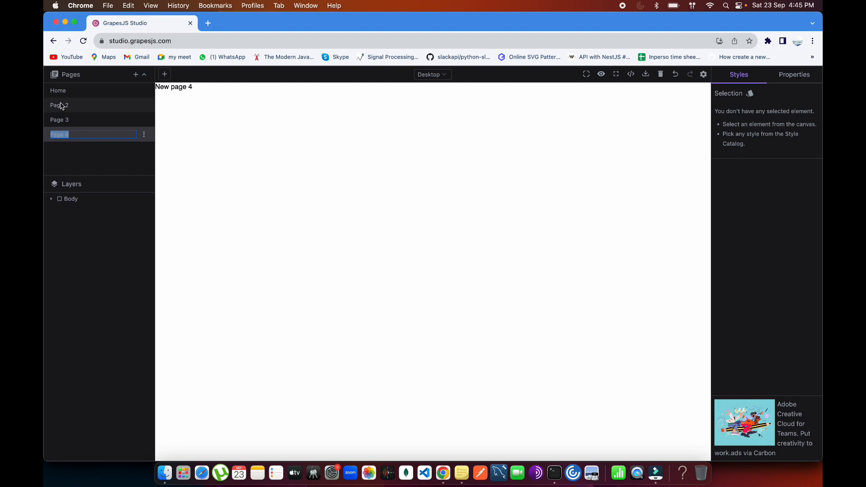
click(70, 199)
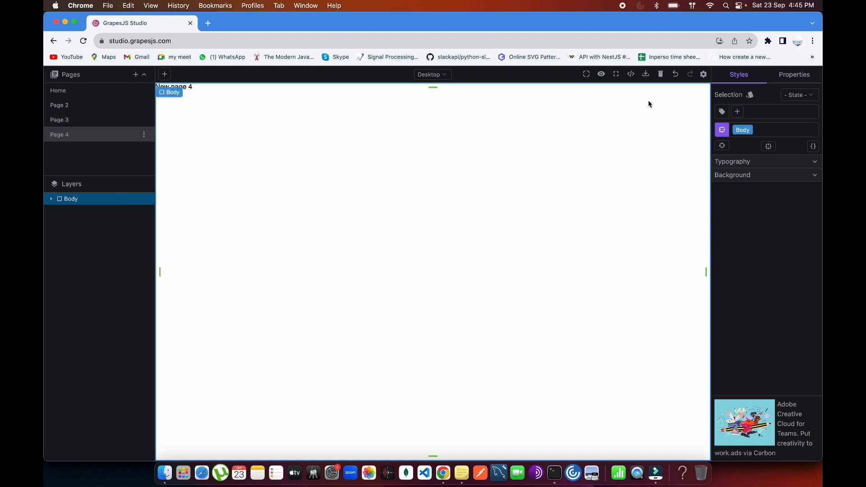
click(703, 74)
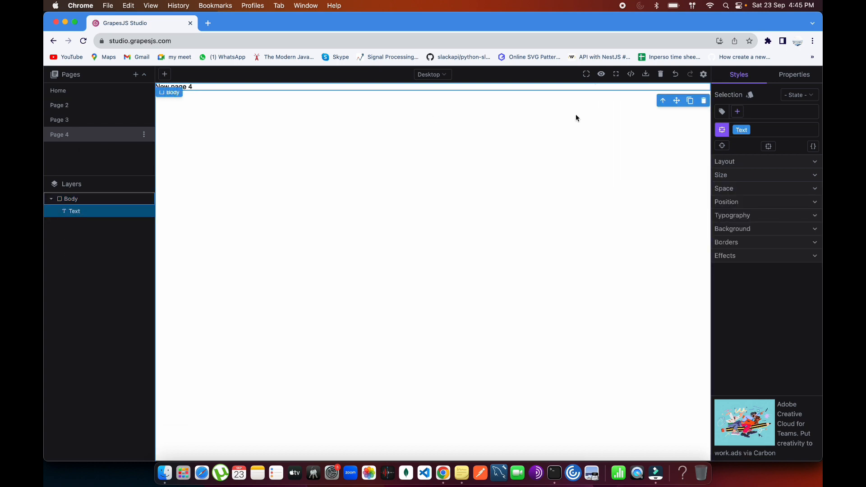
mouse_move(87, 199)
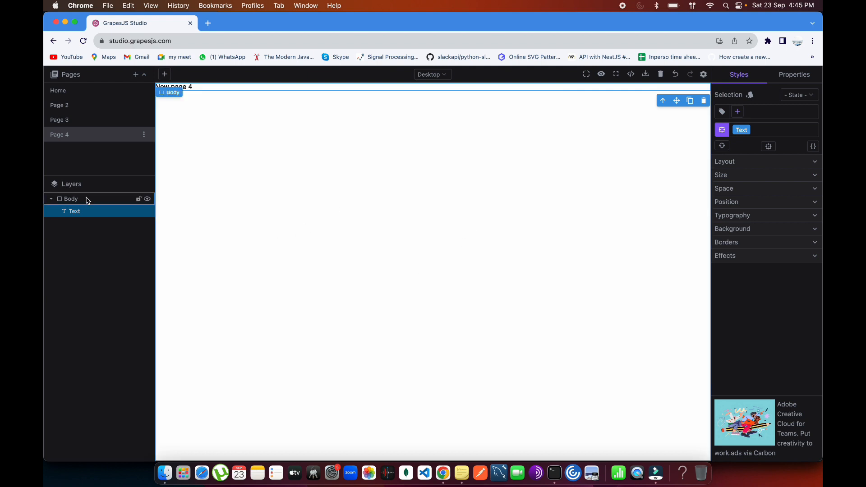
Drop an Image block onto Page 4 and choose Add URL in the Select Image dialog
click(164, 74)
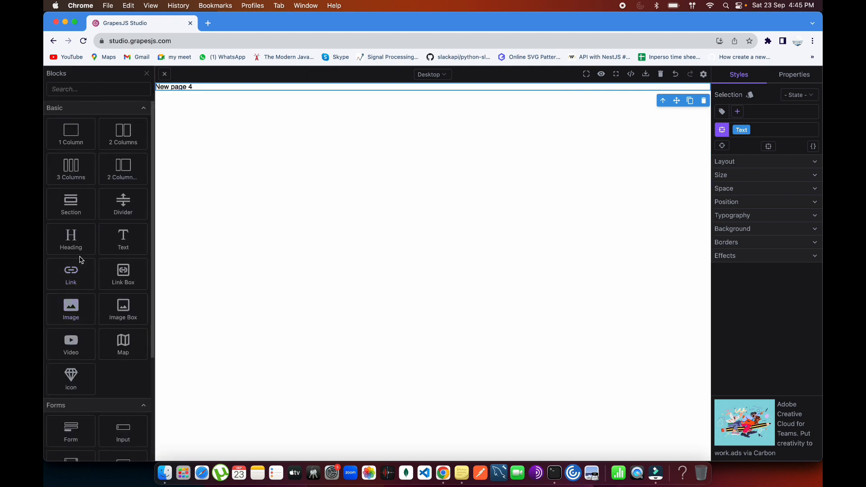
scroll(down, 3)
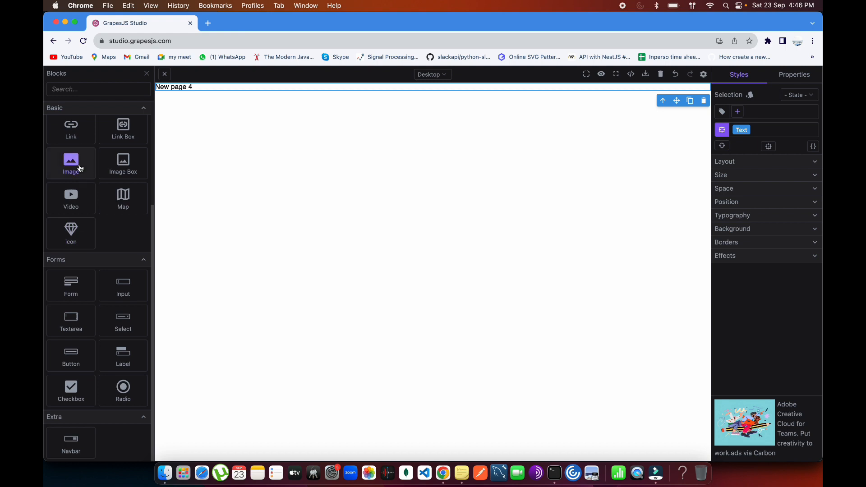
scroll(up, 3)
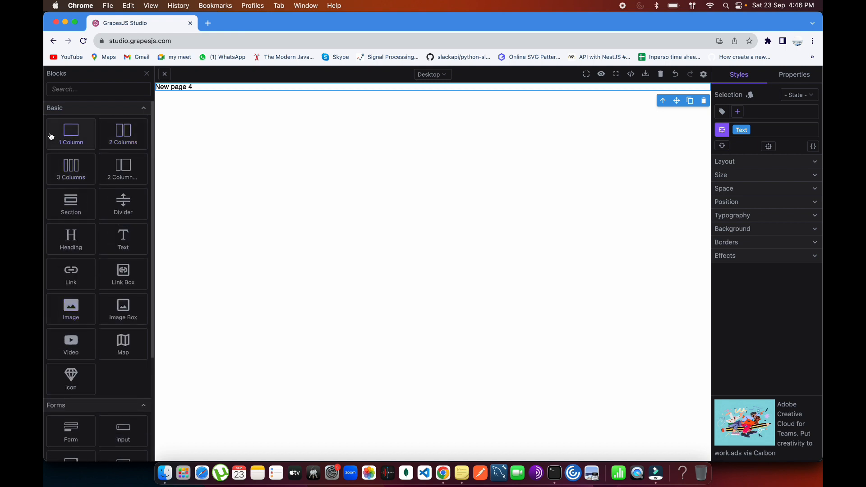
scroll(down, 3)
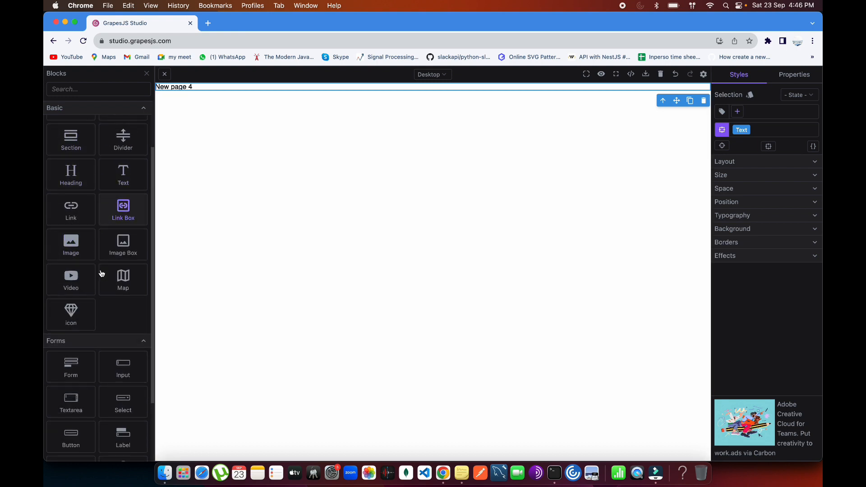
mouse_move(70, 245)
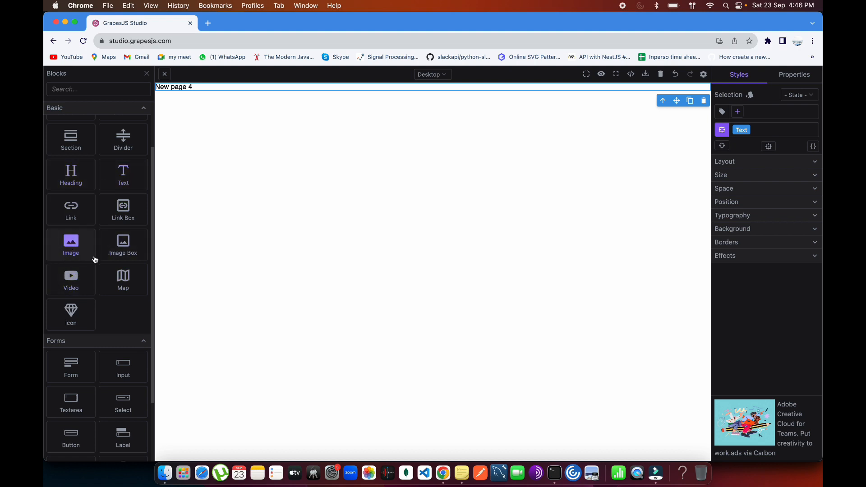
mouse_move(71, 174)
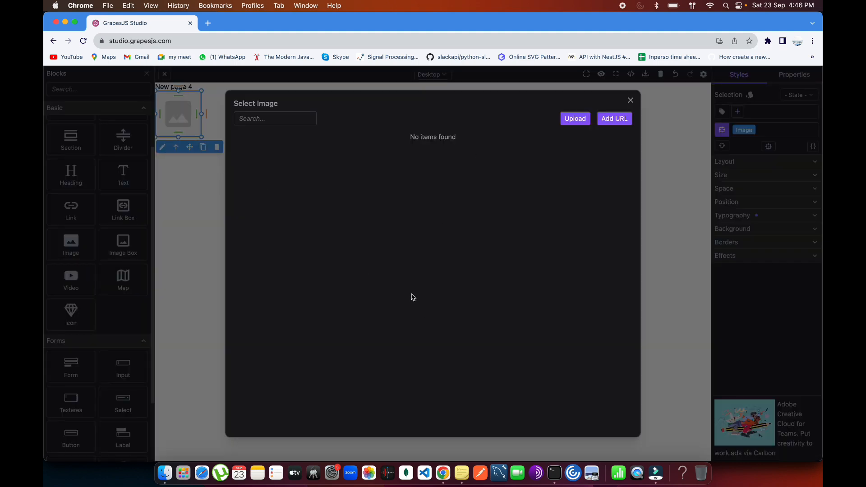
mouse_move(508, 134)
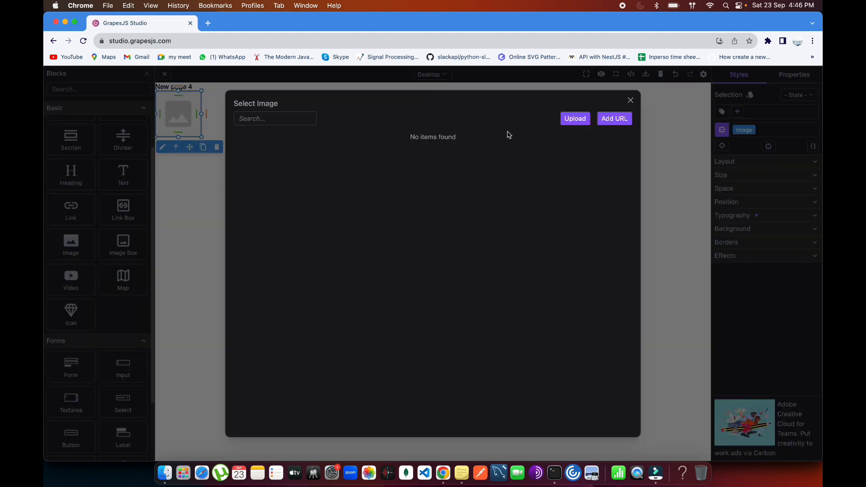
mouse_move(391, 188)
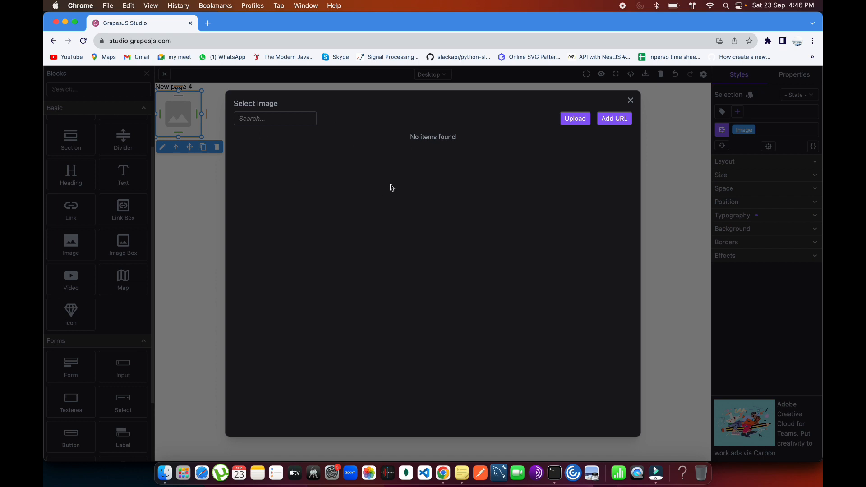
mouse_move(433, 299)
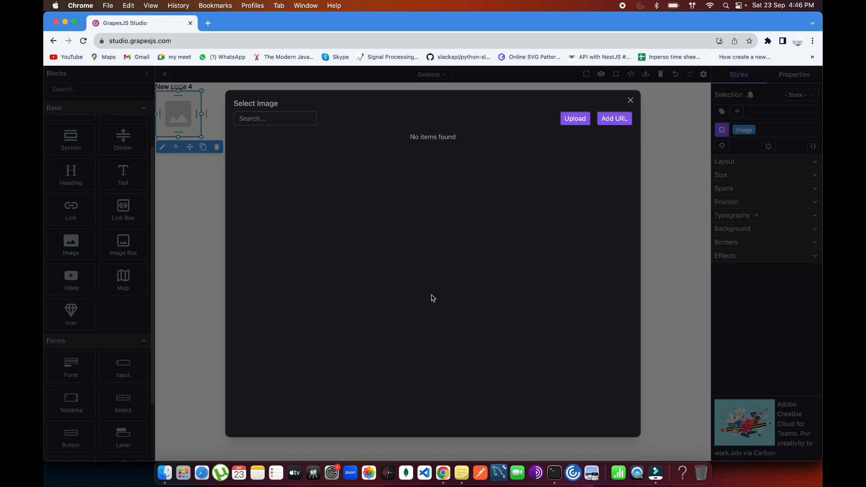
mouse_move(474, 191)
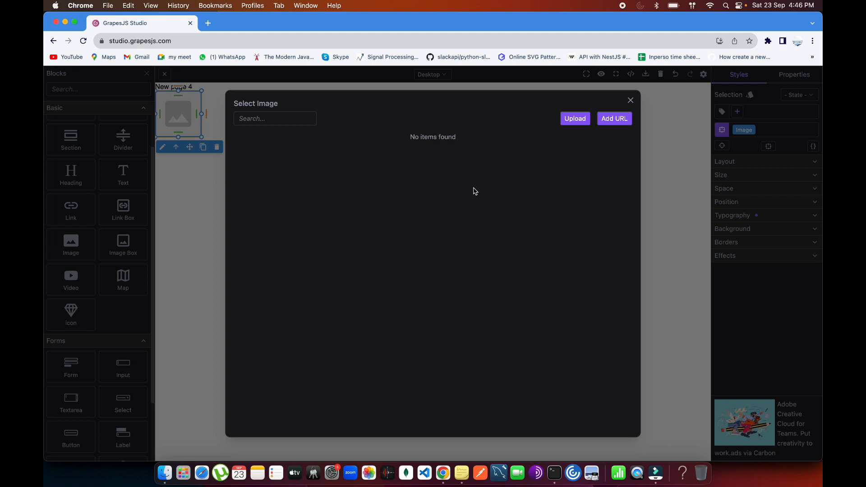
mouse_move(584, 175)
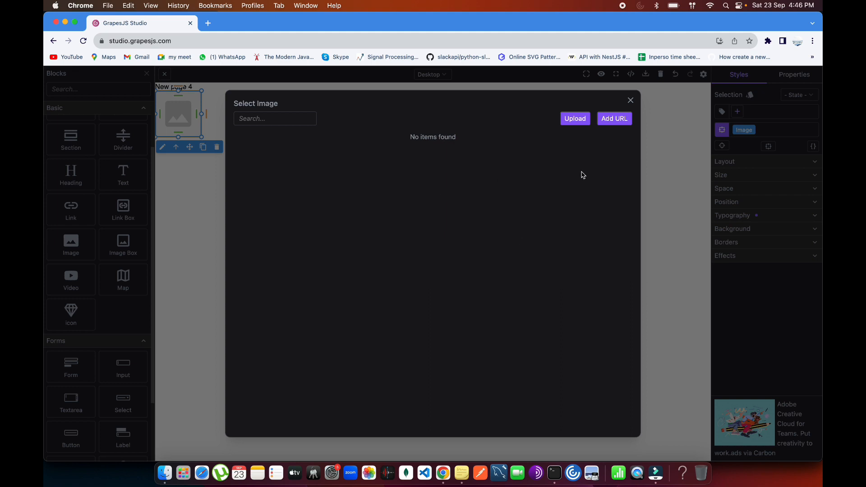
mouse_move(553, 306)
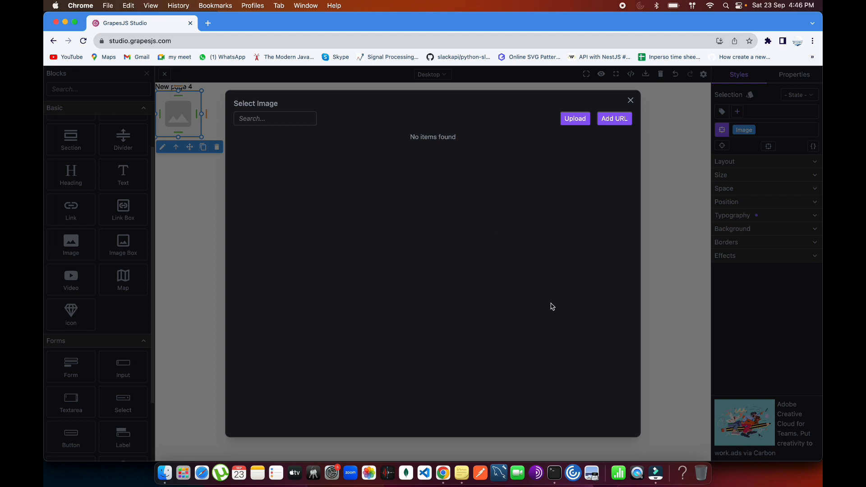
mouse_move(282, 122)
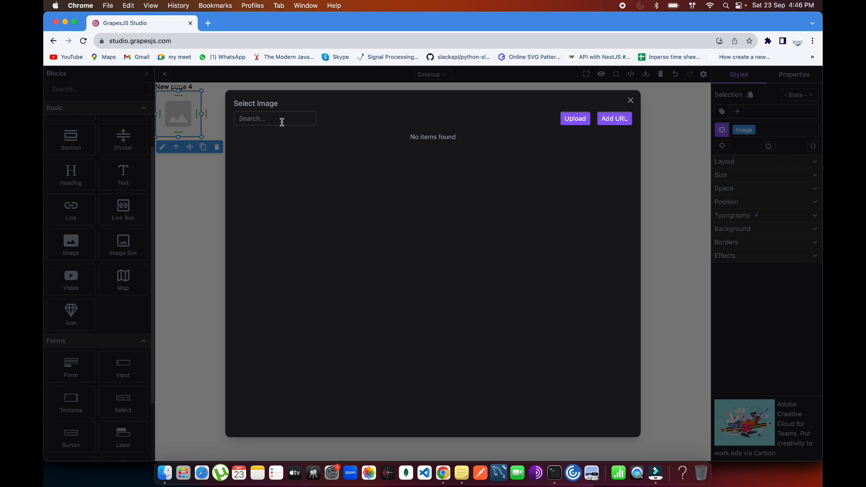
mouse_move(392, 188)
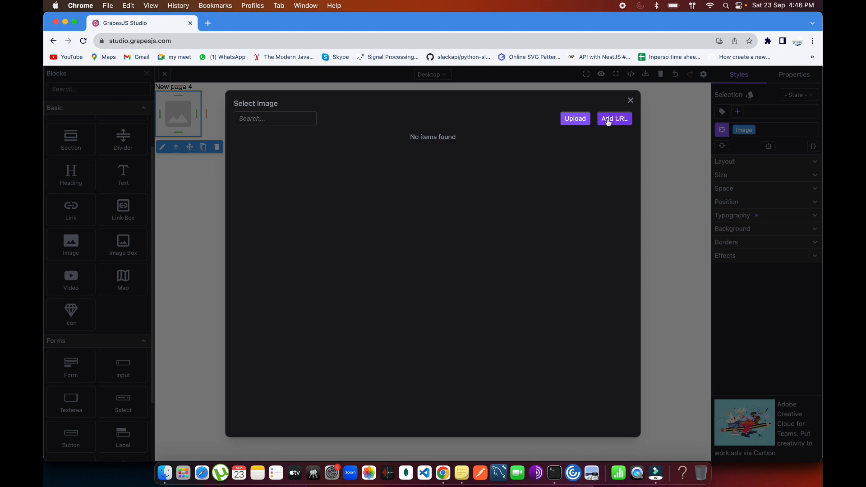
click(614, 118)
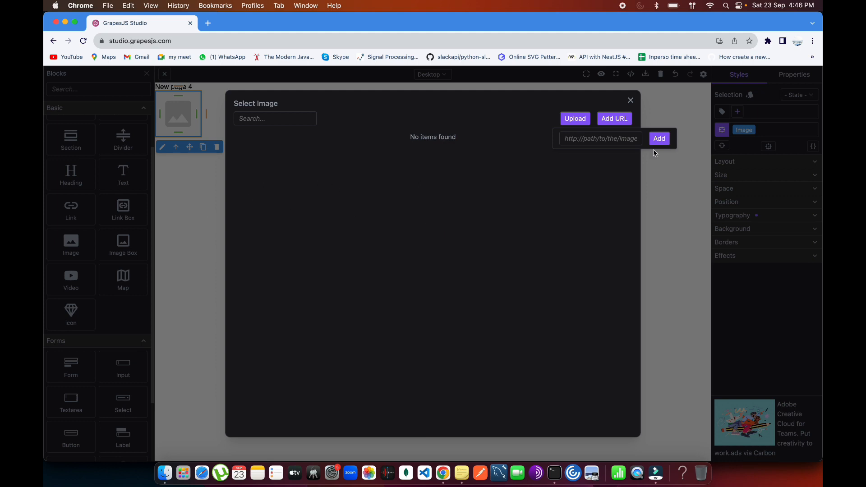
mouse_move(628, 234)
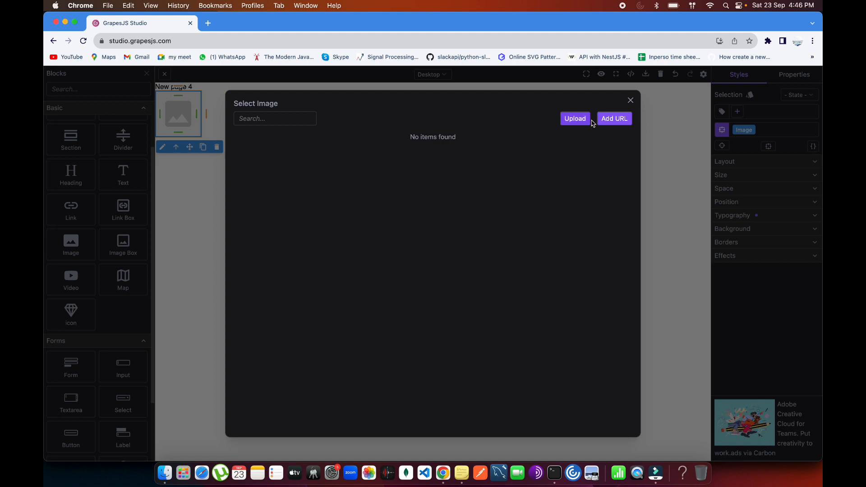
click(630, 101)
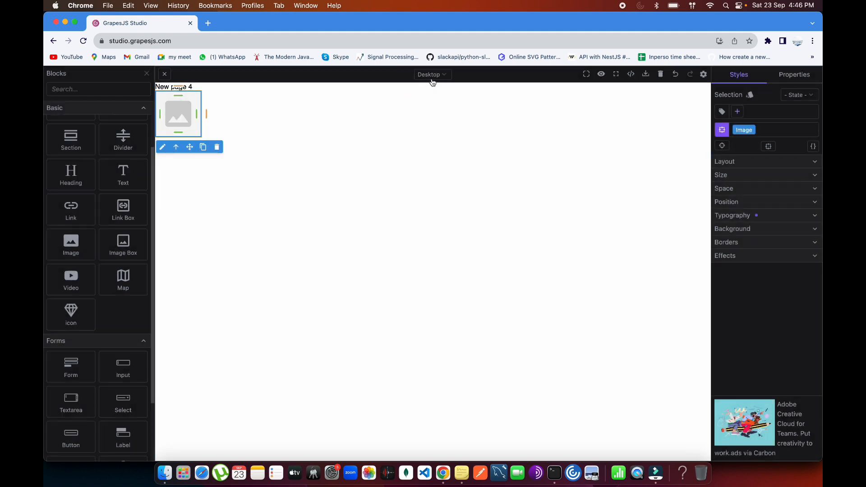
click(432, 75)
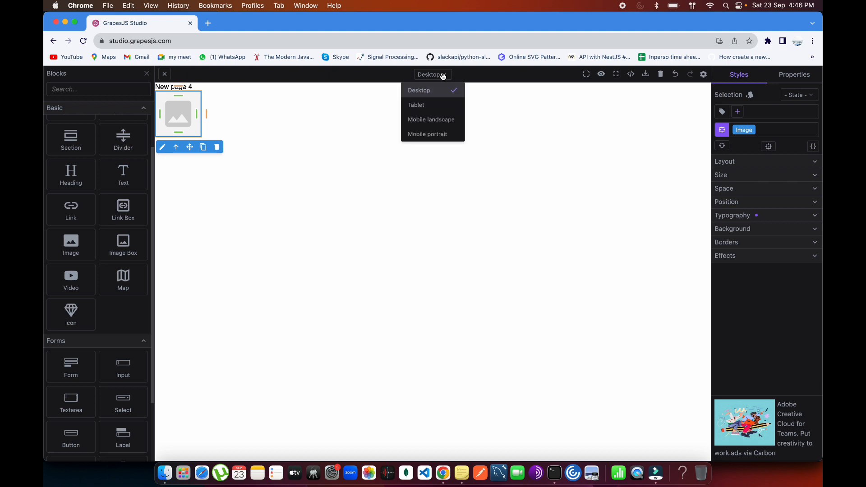
mouse_move(416, 105)
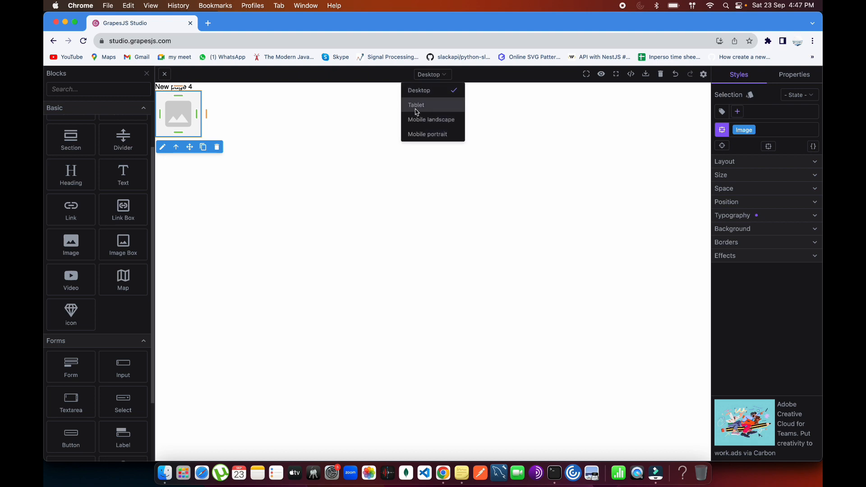
mouse_move(433, 134)
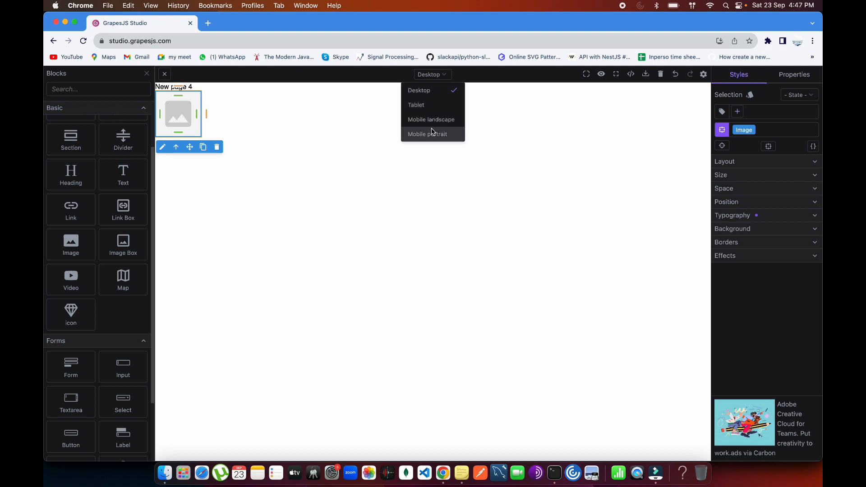
click(426, 135)
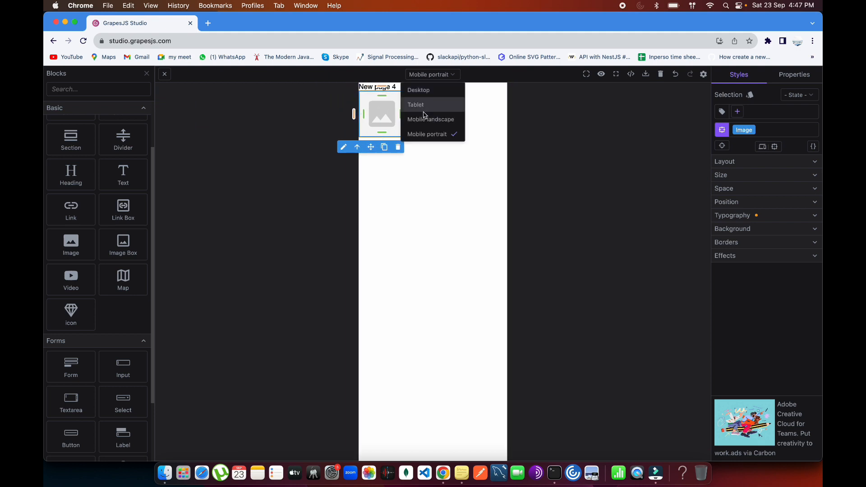
click(416, 104)
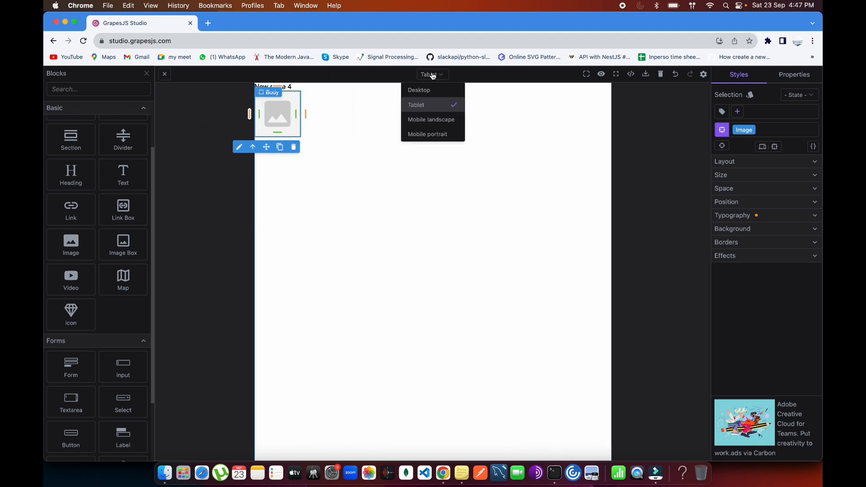
click(420, 91)
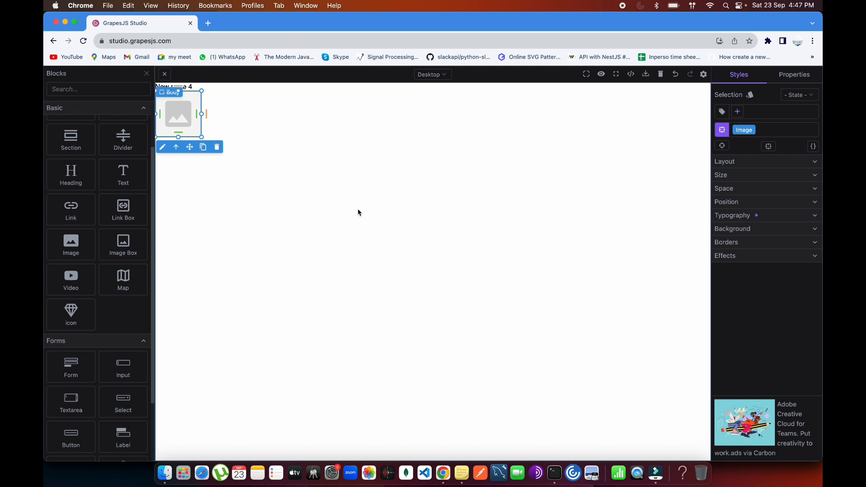
Drop the Form block below the image, giving Name, Email, Gender, Message fields and a Send button
scroll(down, 3)
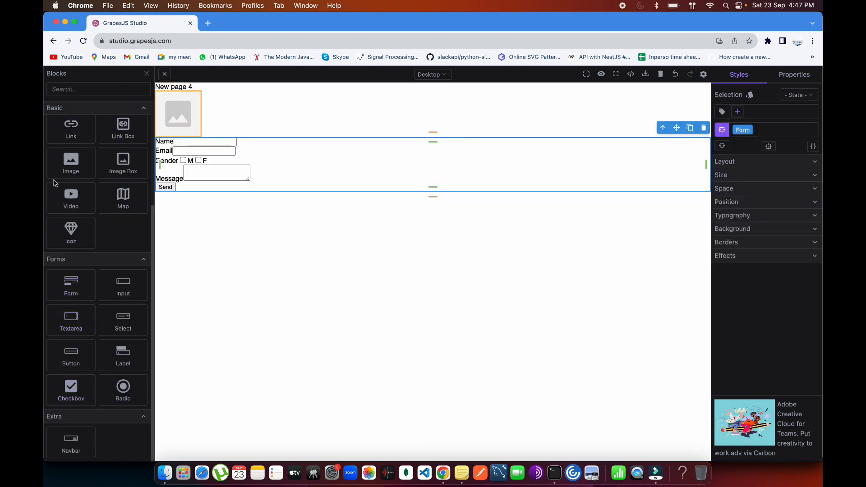
mouse_move(123, 286)
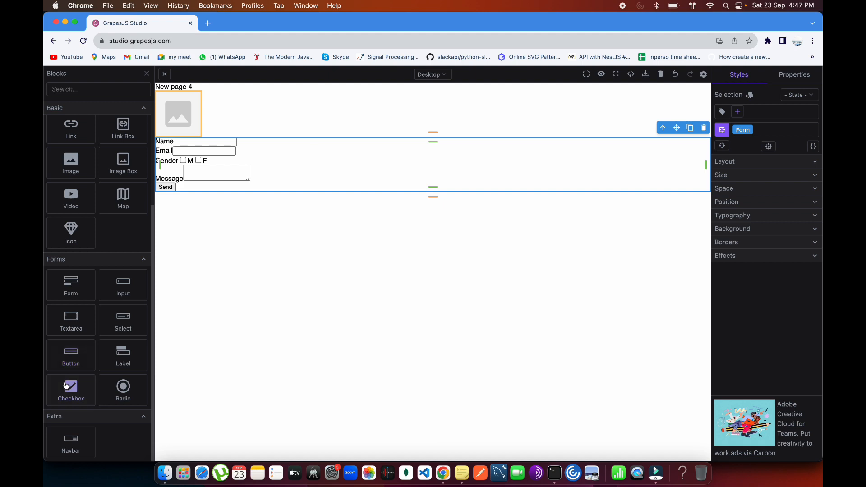
mouse_move(123, 356)
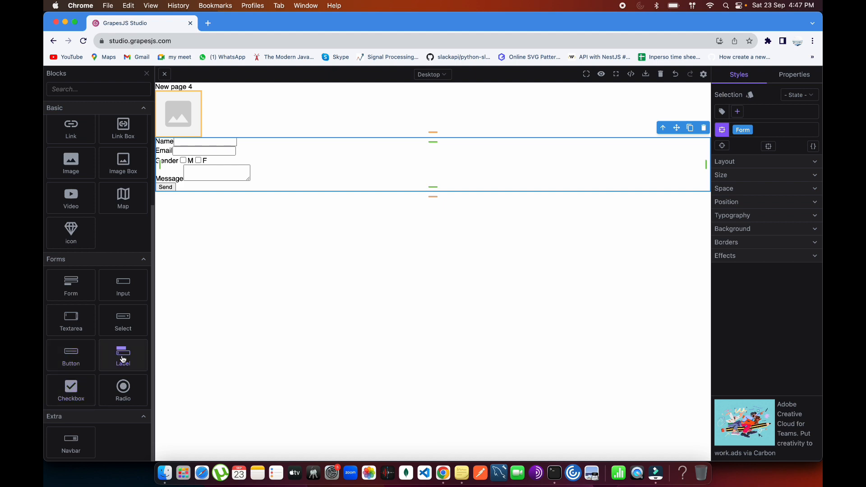
mouse_move(271, 59)
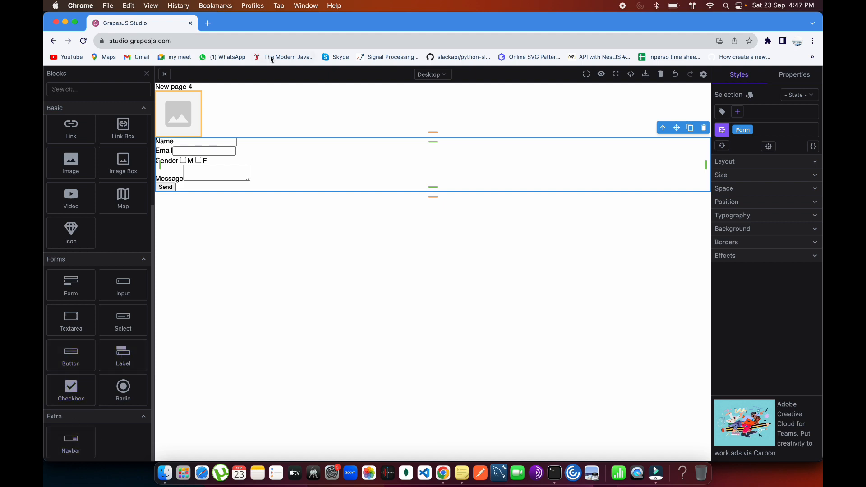
mouse_move(44, 153)
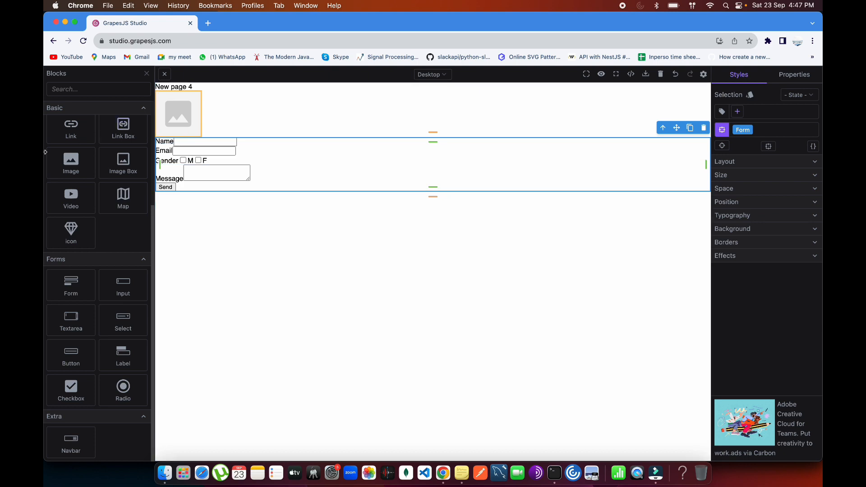
scroll(up, 3)
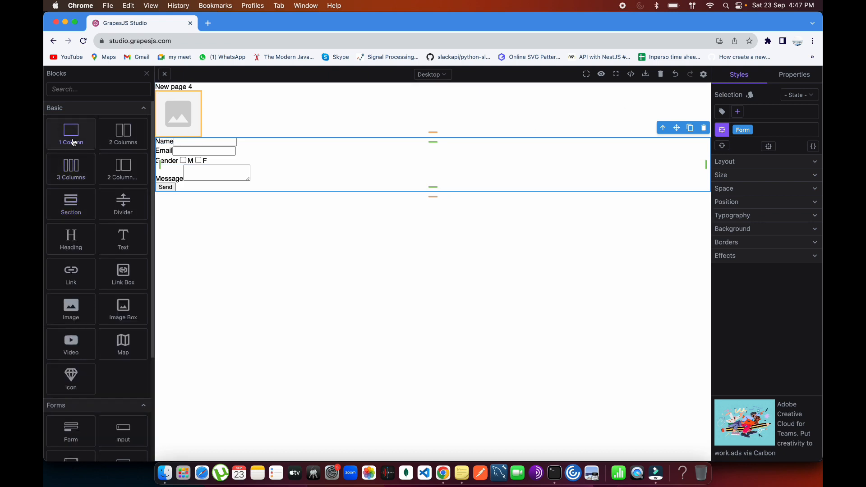
scroll(down, 3)
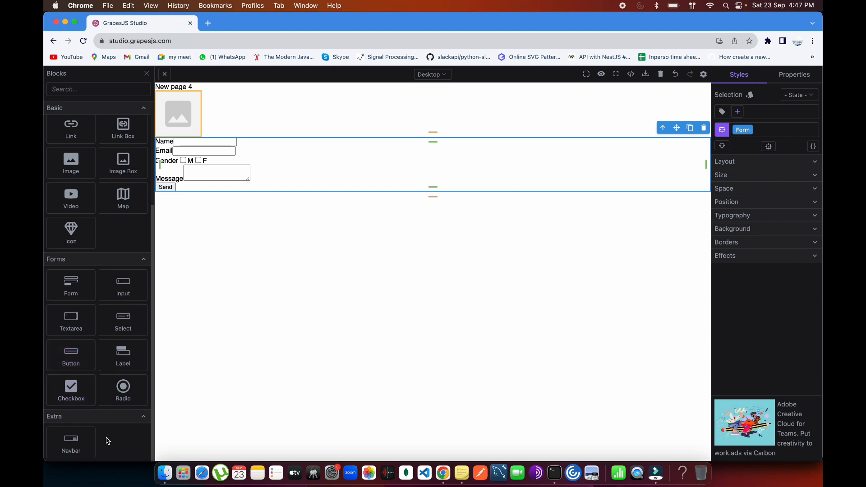
click(309, 358)
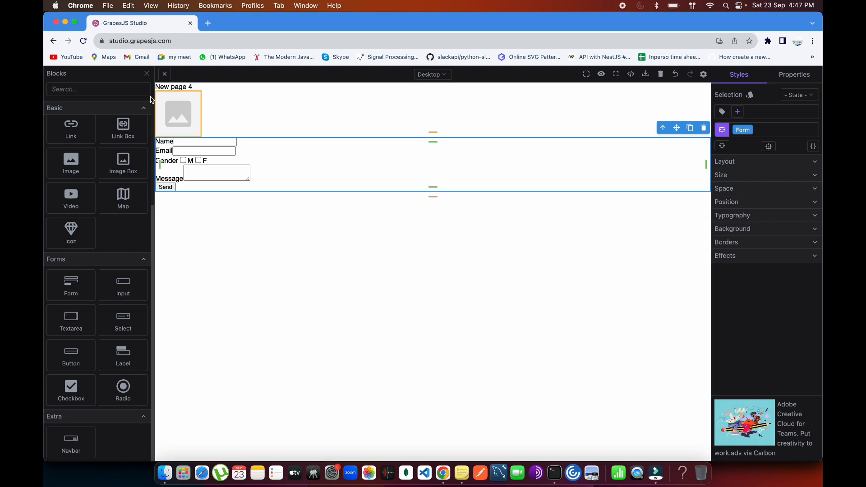
mouse_move(140, 83)
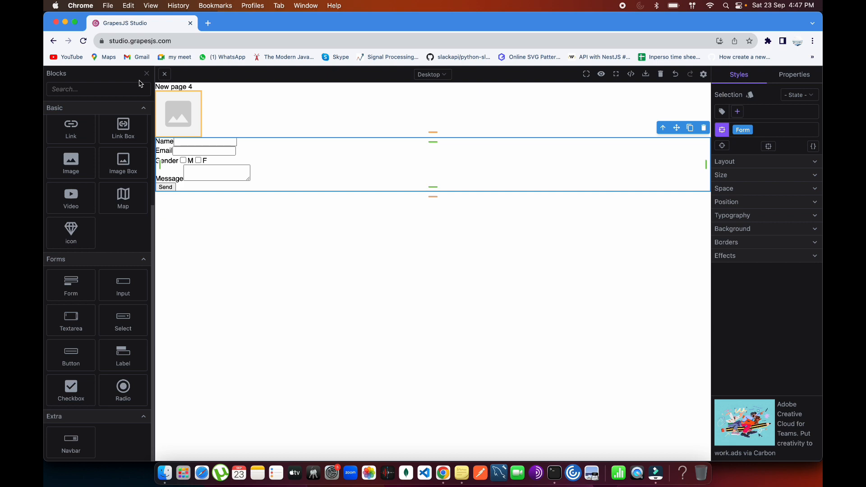
mouse_move(123, 198)
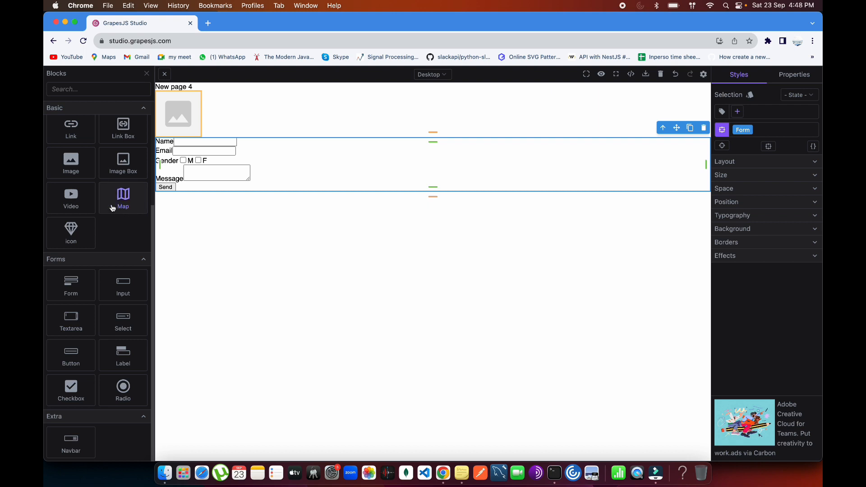
click(143, 108)
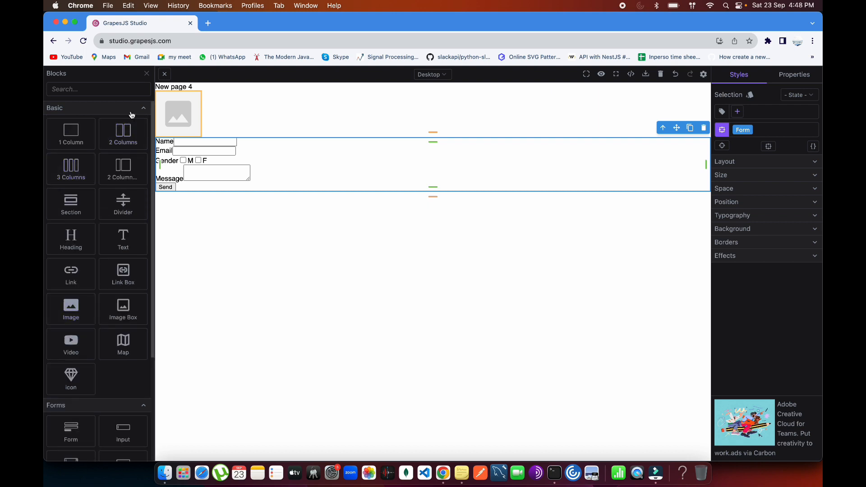
Collapse the Basic block category in the Blocks panel
click(143, 108)
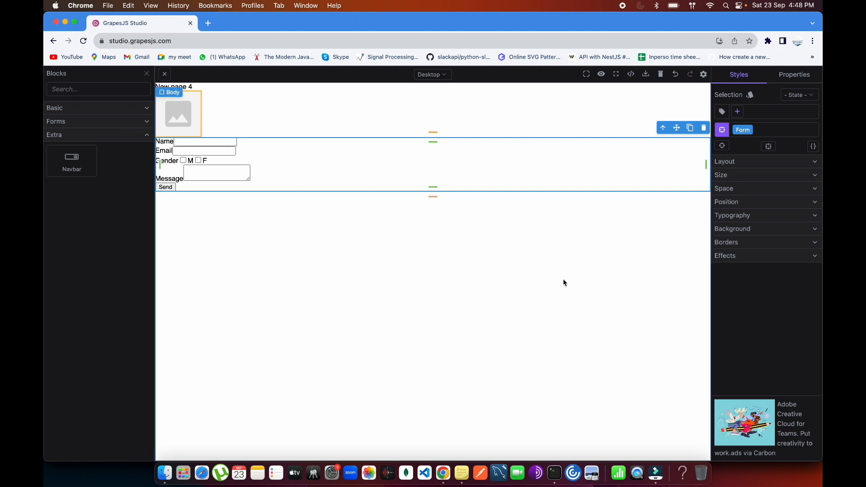
mouse_move(564, 293)
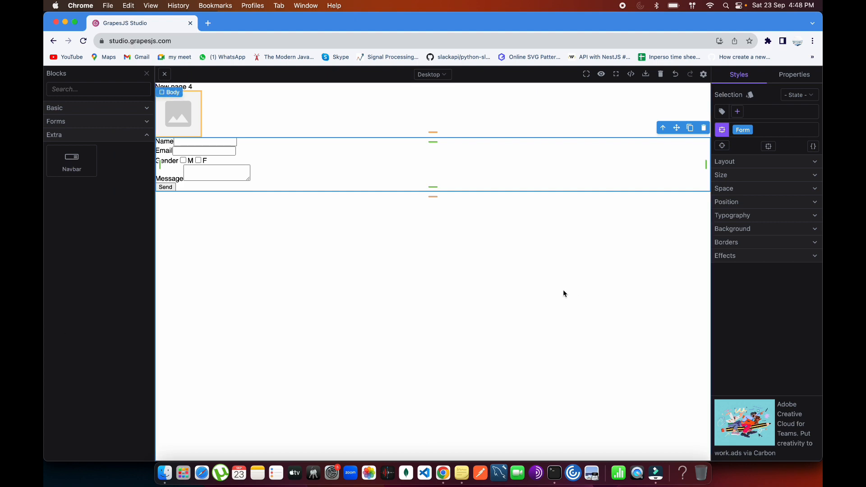
mouse_move(445, 242)
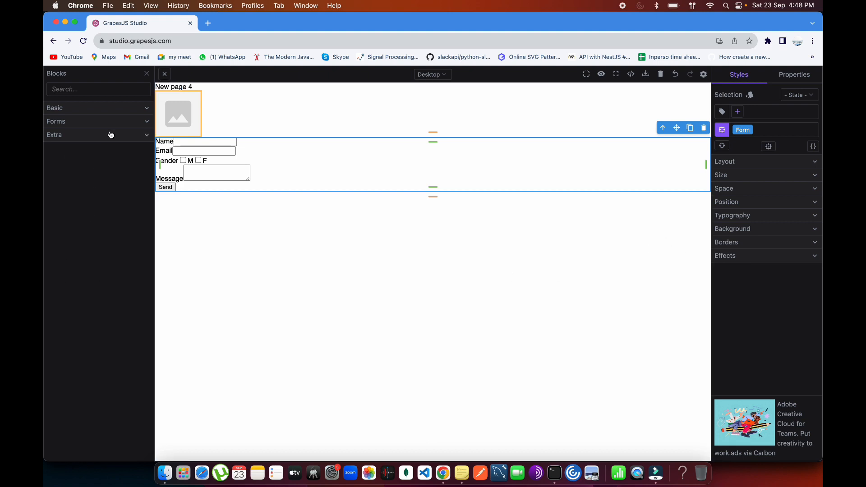
Review the form's Method options in Properties and keep it set to GET
click(794, 75)
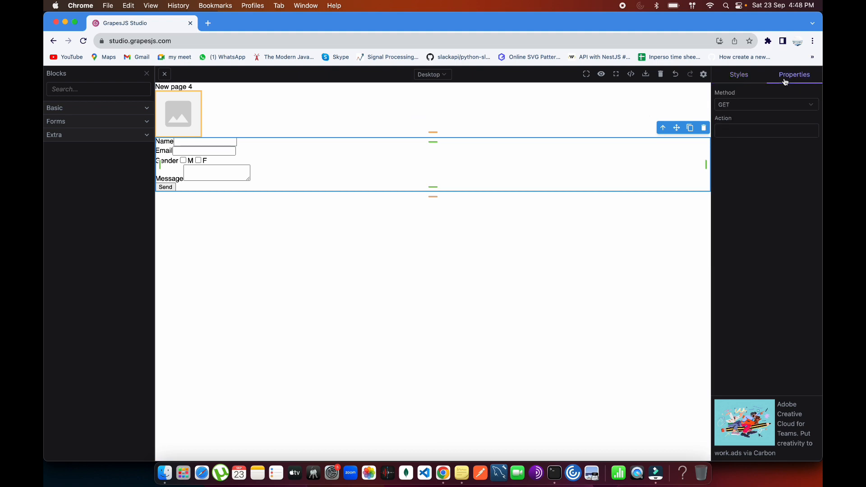
mouse_move(773, 105)
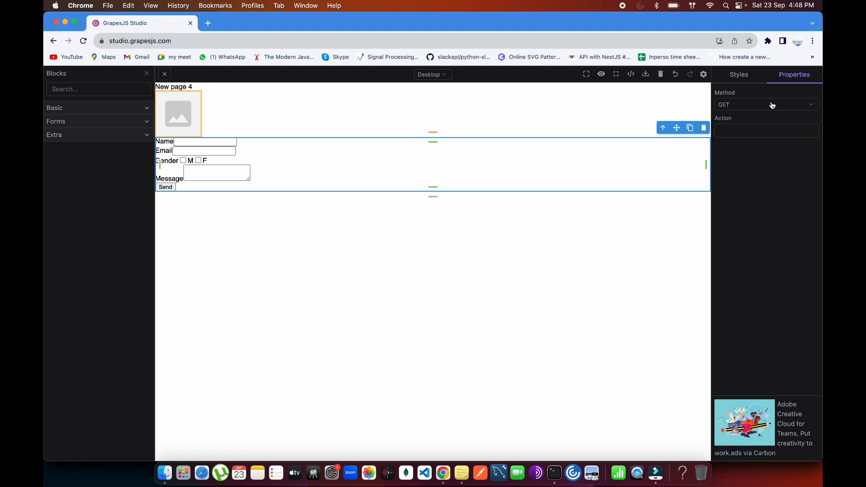
click(766, 105)
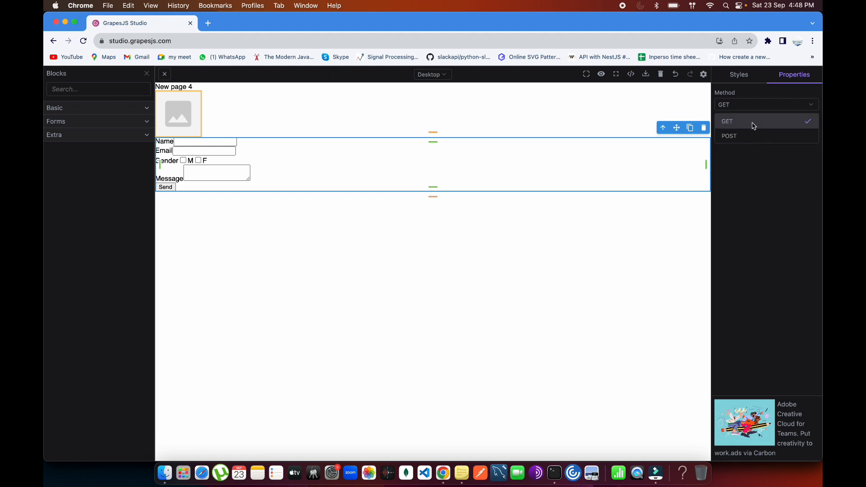
mouse_move(736, 136)
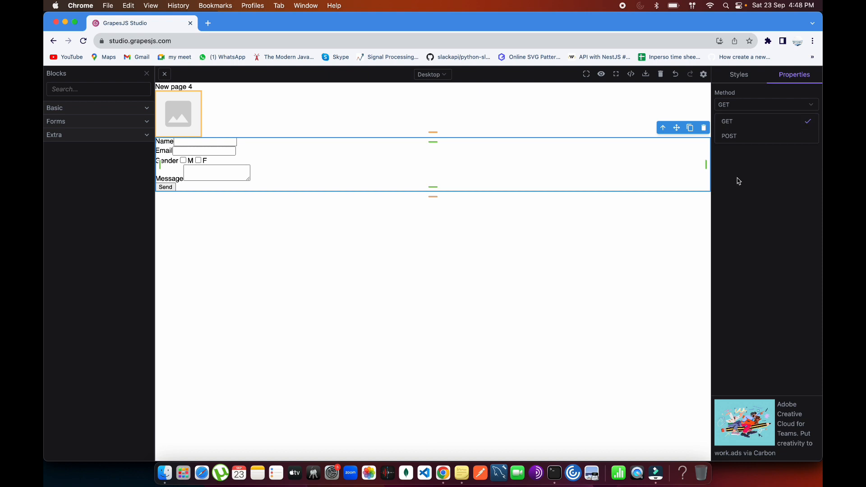
click(462, 214)
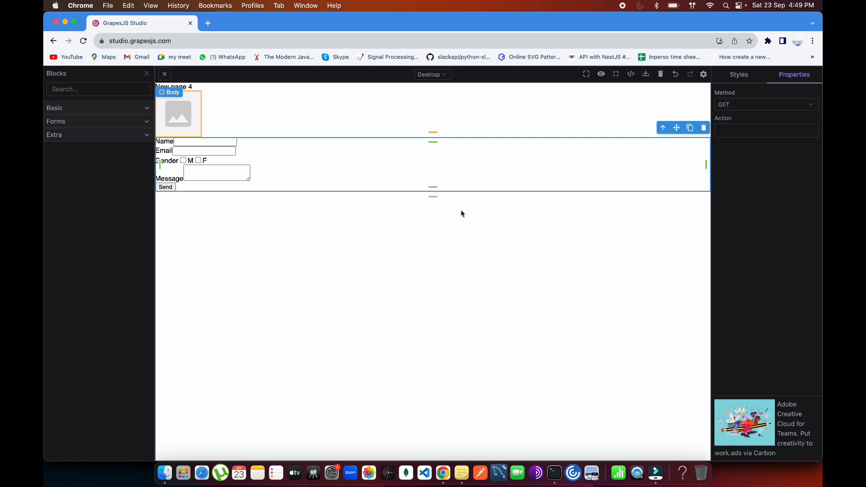